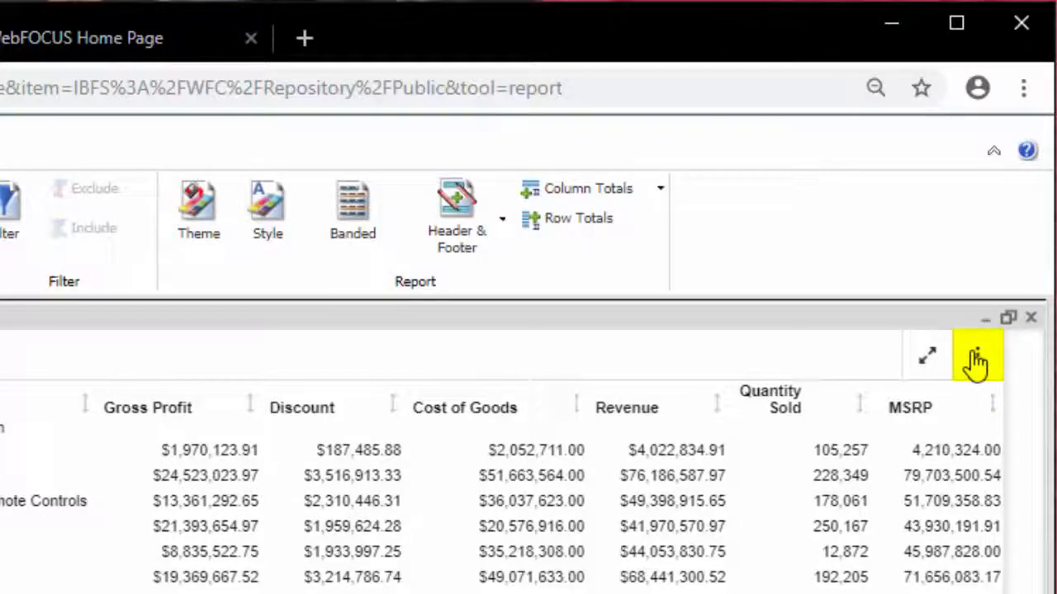
Open the Product Detailed Report's actions menu on the IDA_Runtime_Demo_v14_IDA dashboard.
click(975, 353)
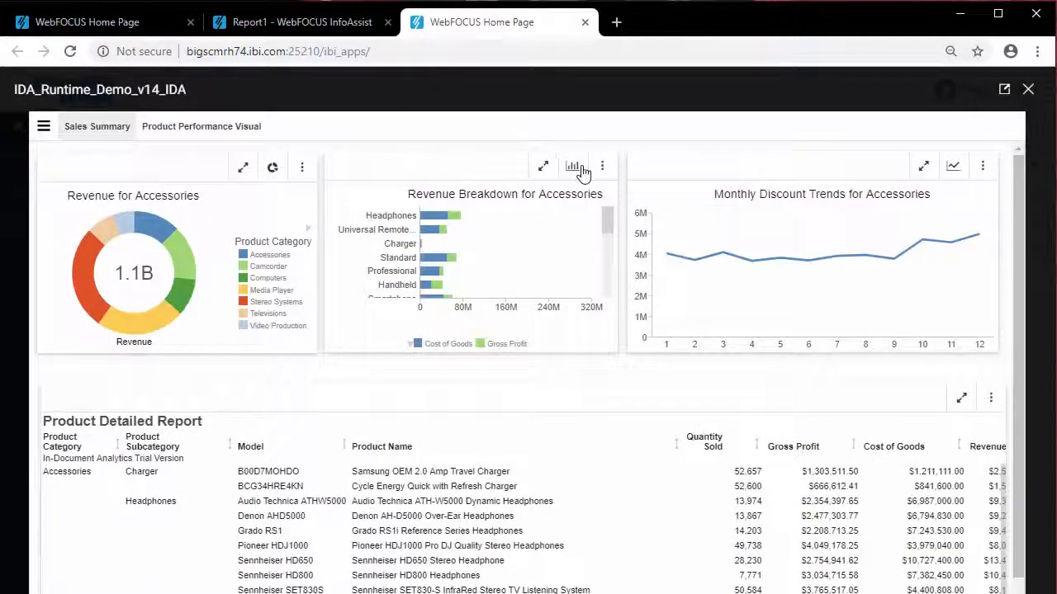
Open the Revenue Breakdown for Accessories chart's menu showing New, Edit, Duplicate, Export, Print, Restore Original.
click(602, 166)
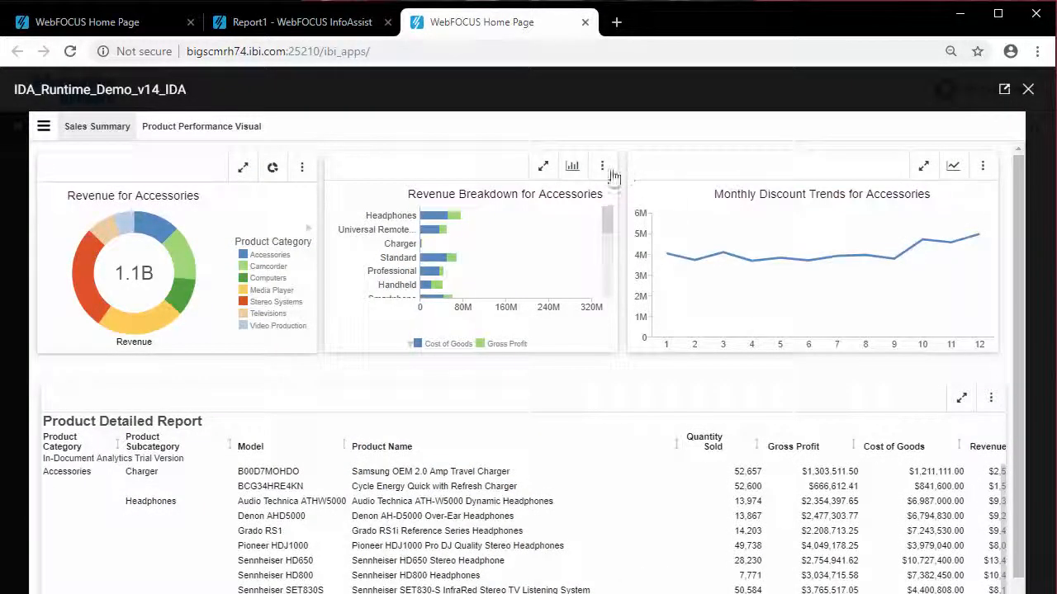
click(602, 166)
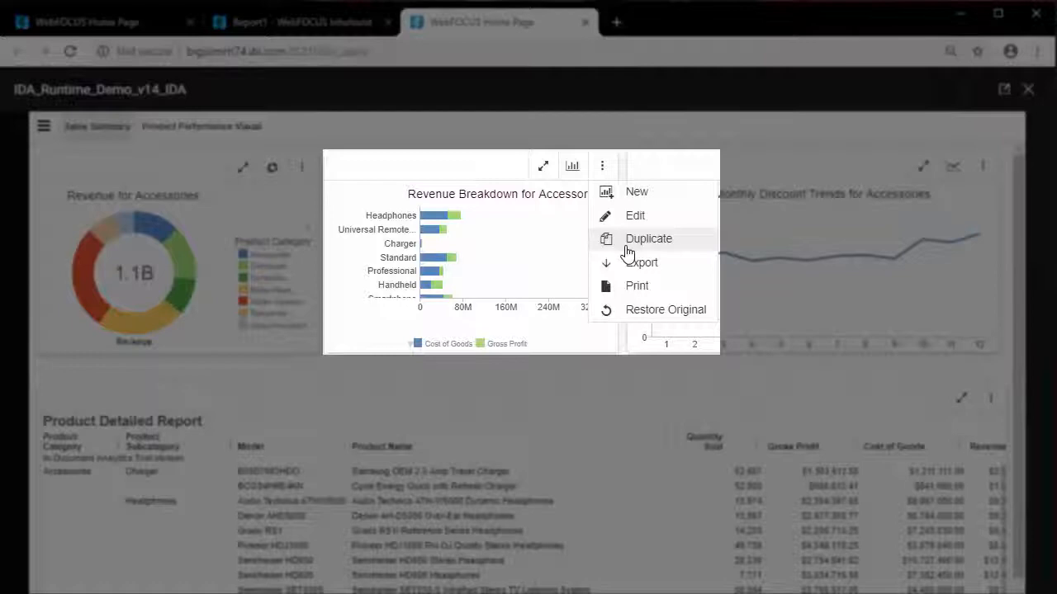
mouse_move(630, 266)
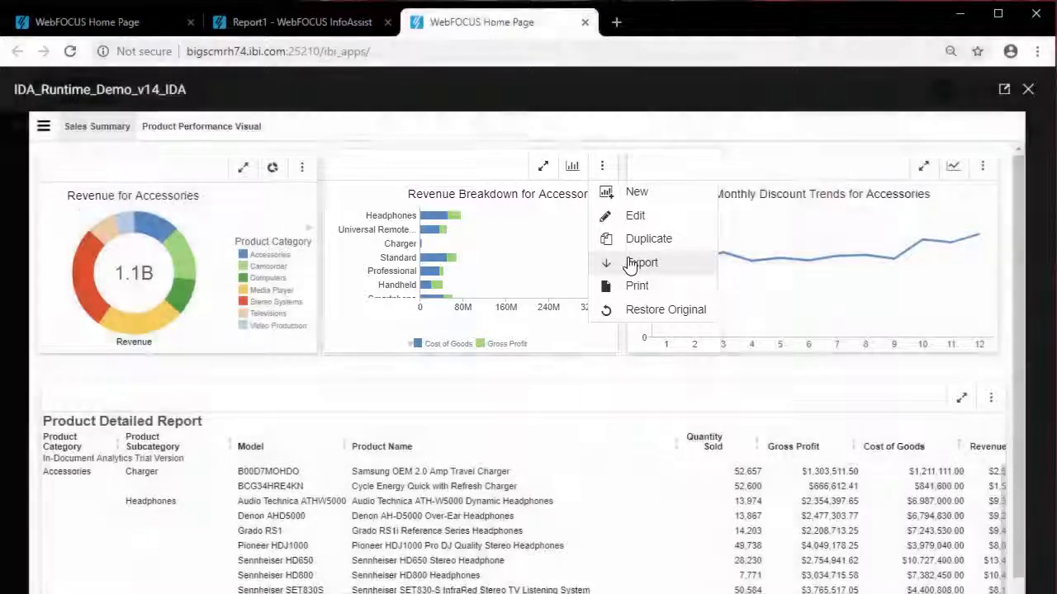
Choose Export for the Revenue Breakdown bar chart to see Excel, CSV and PNG formats.
click(642, 262)
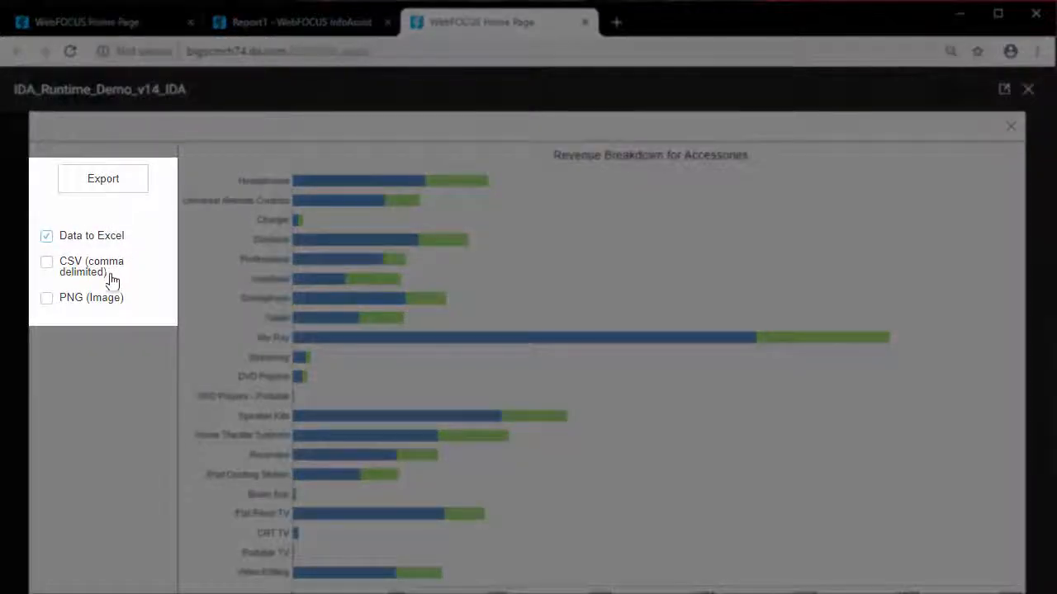
mouse_move(114, 303)
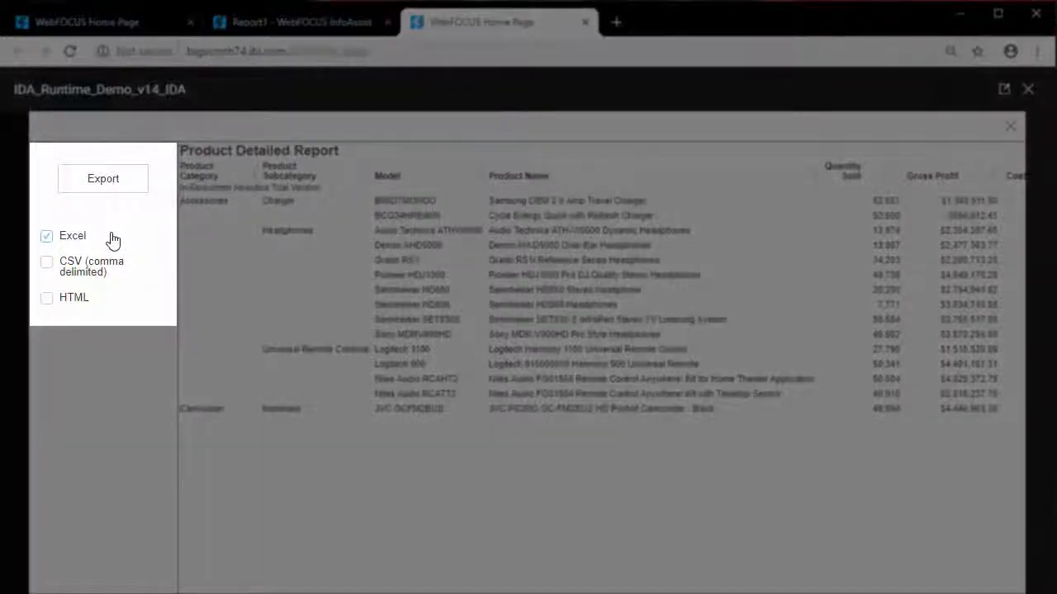
mouse_move(106, 266)
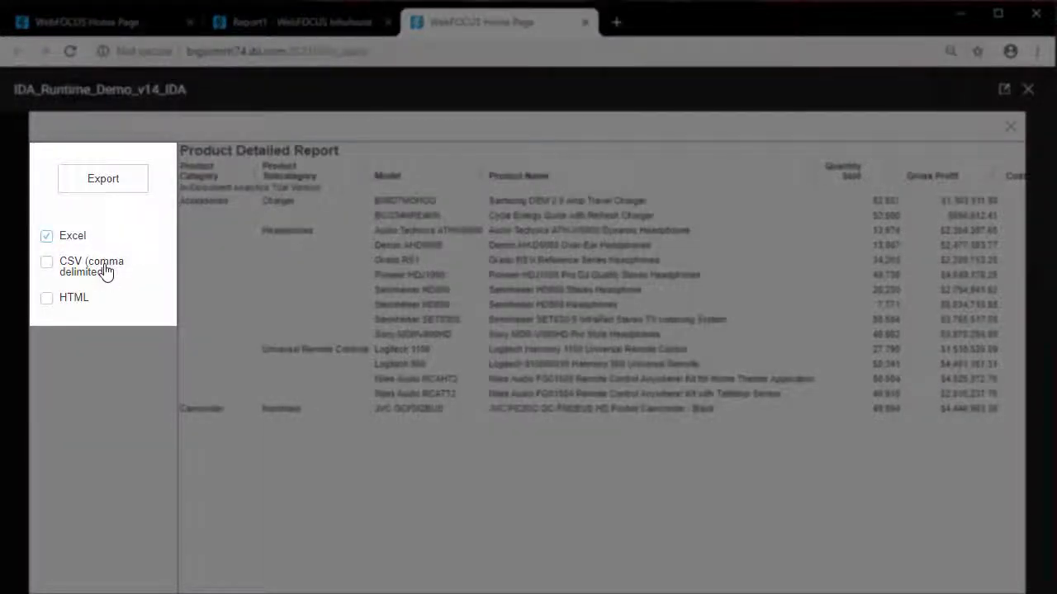
mouse_move(97, 301)
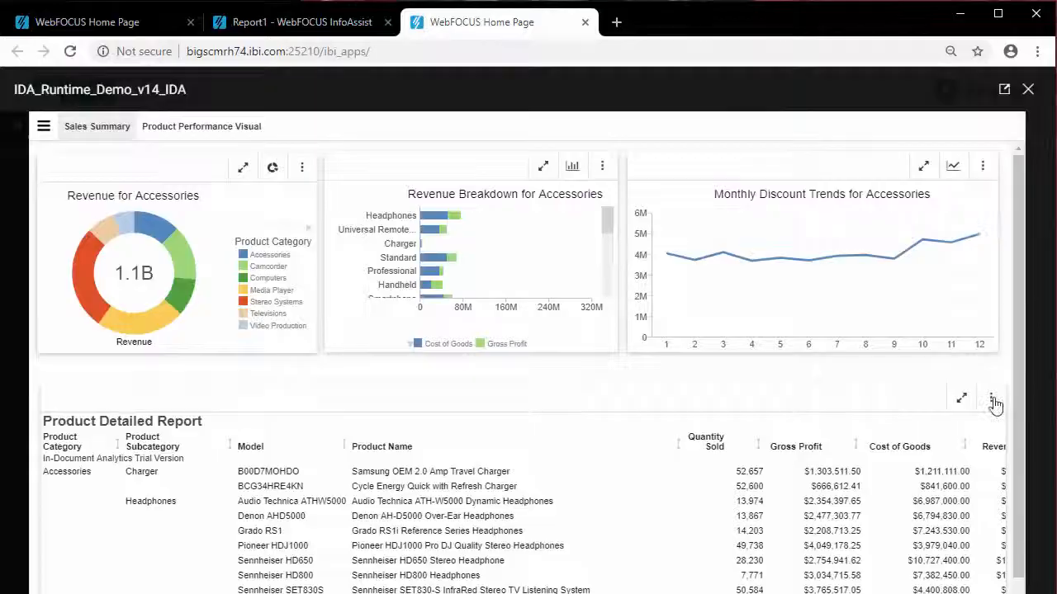
click(991, 399)
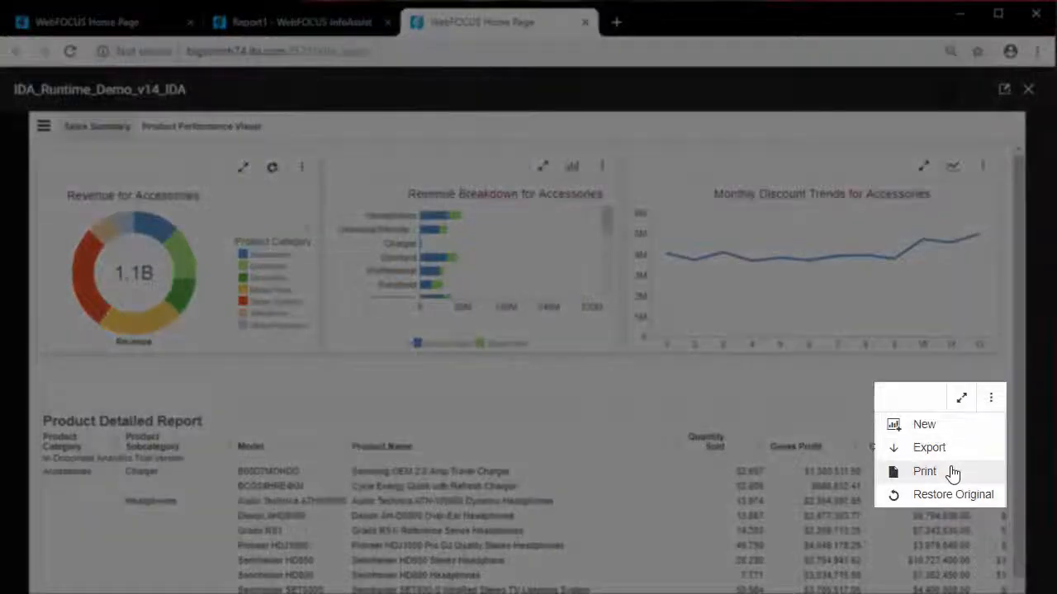
click(924, 471)
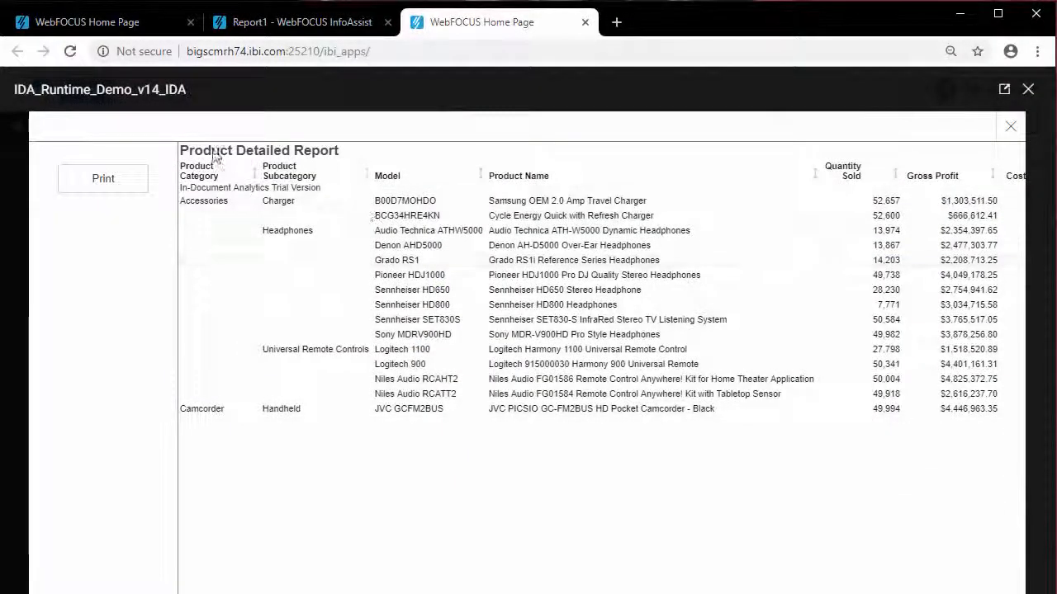
click(102, 178)
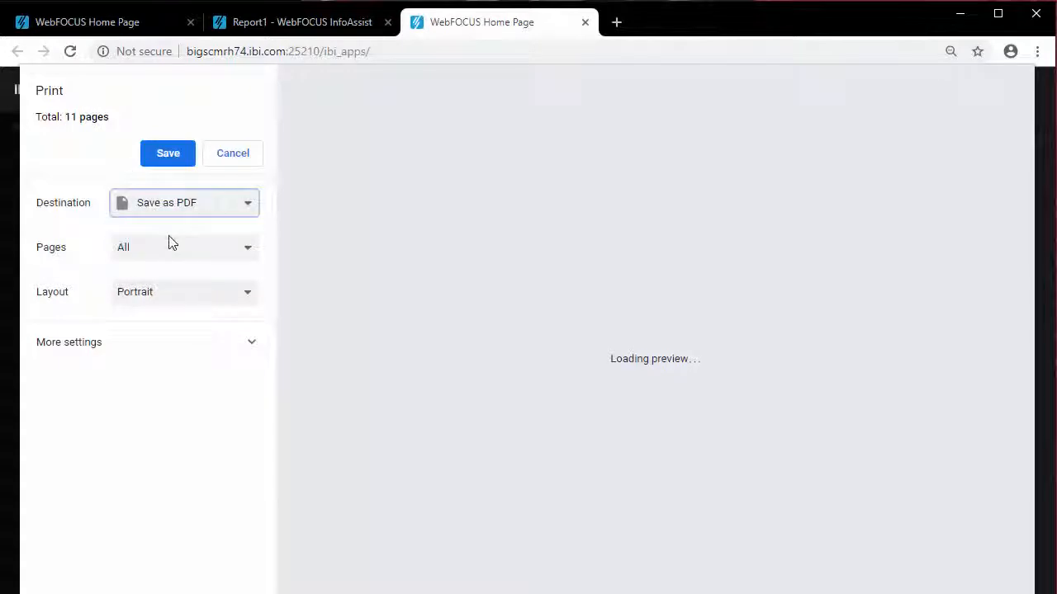
mouse_move(240, 218)
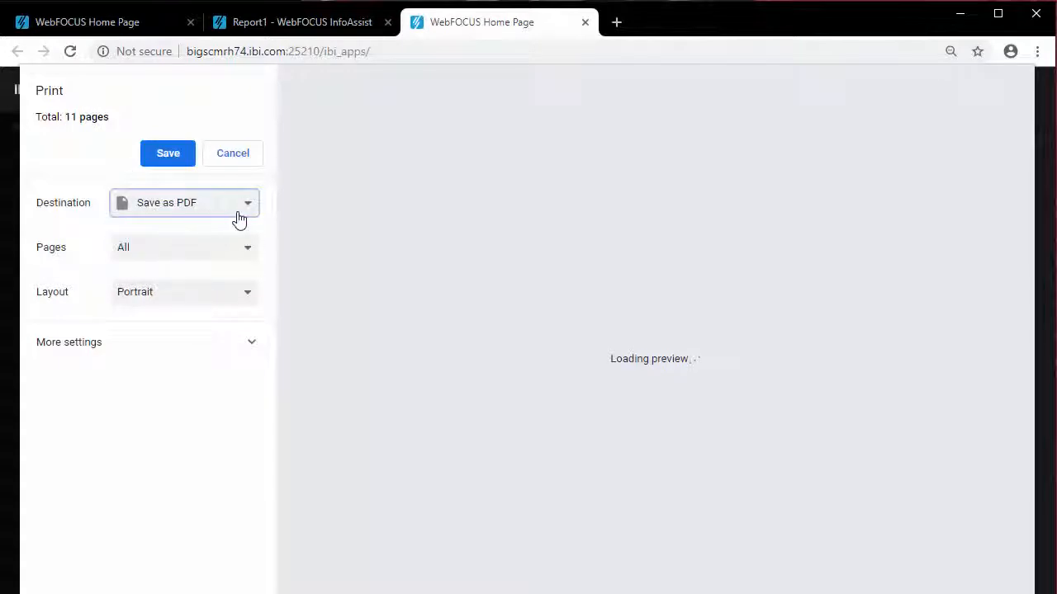
mouse_move(242, 161)
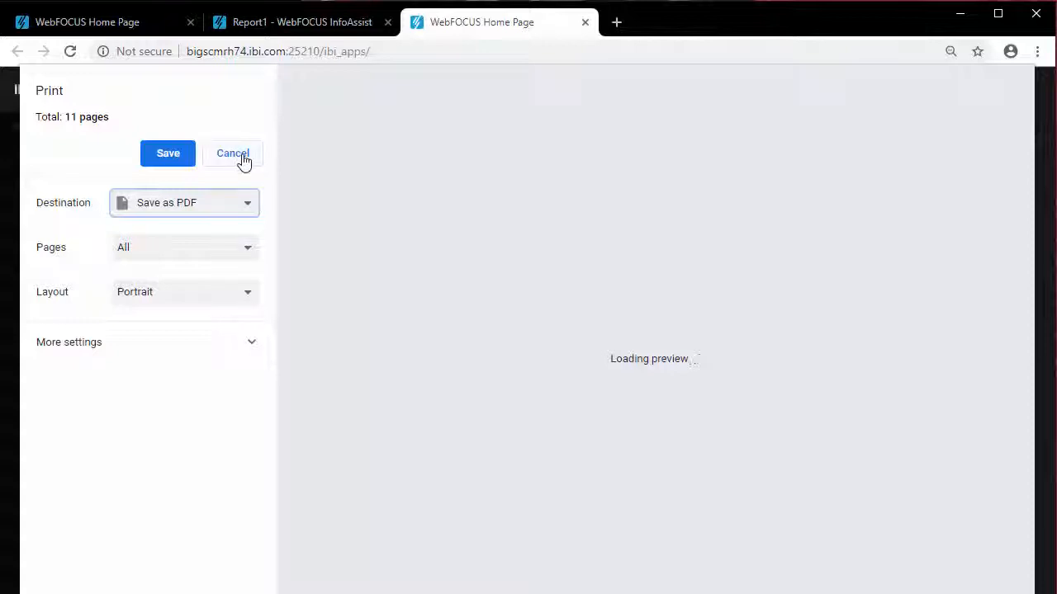
click(233, 153)
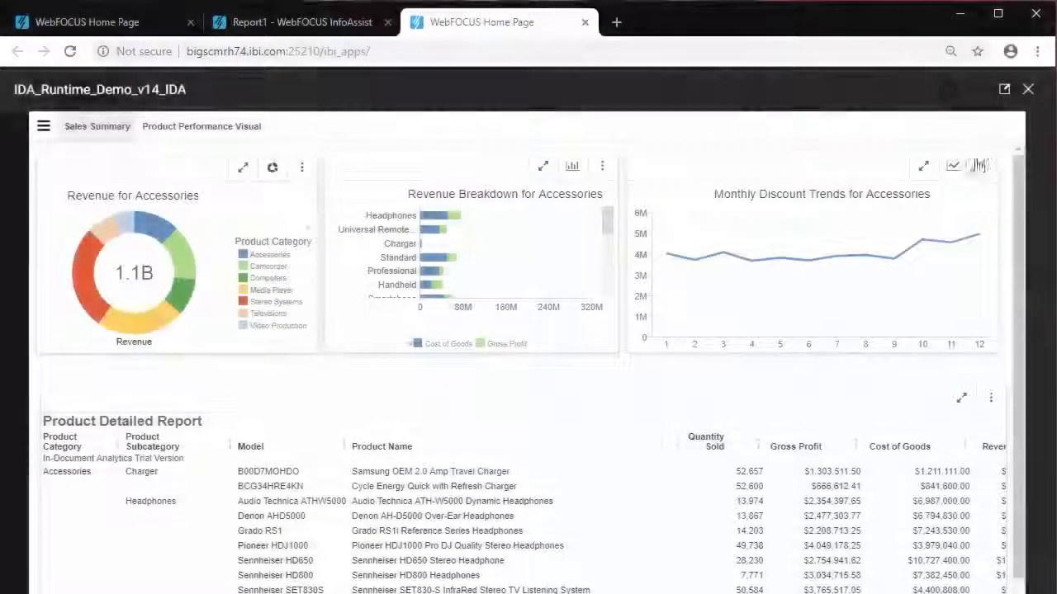
Restore the Monthly Discount Trends for Accessories line chart to its original state.
click(988, 166)
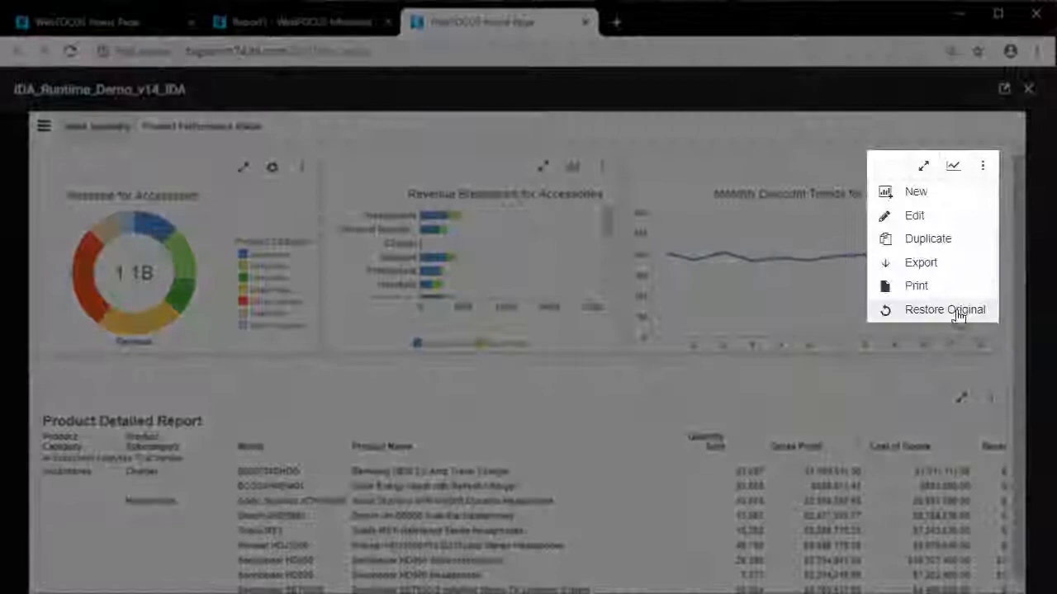
click(943, 310)
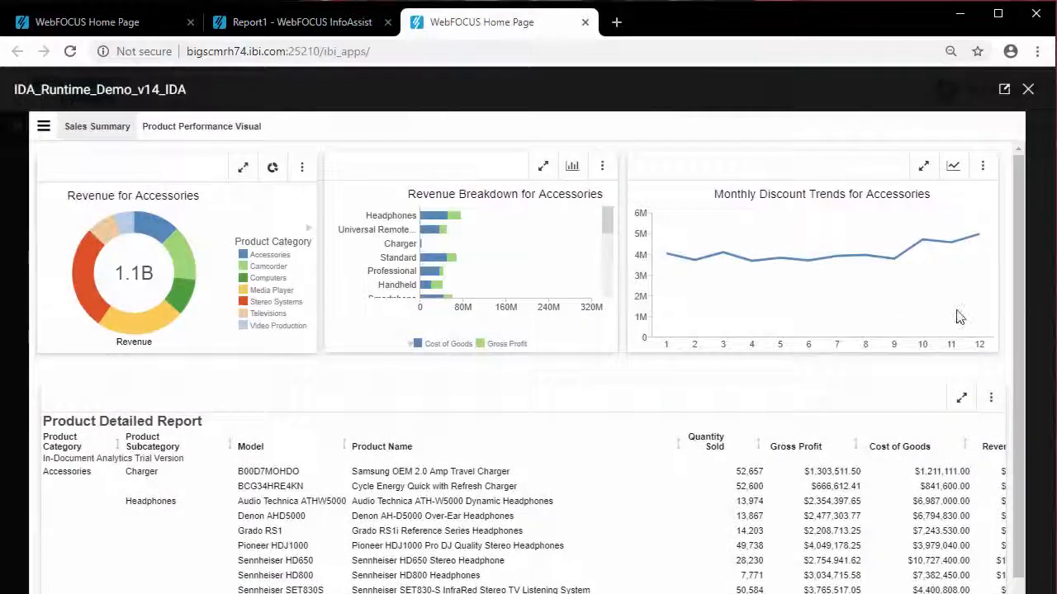
click(983, 166)
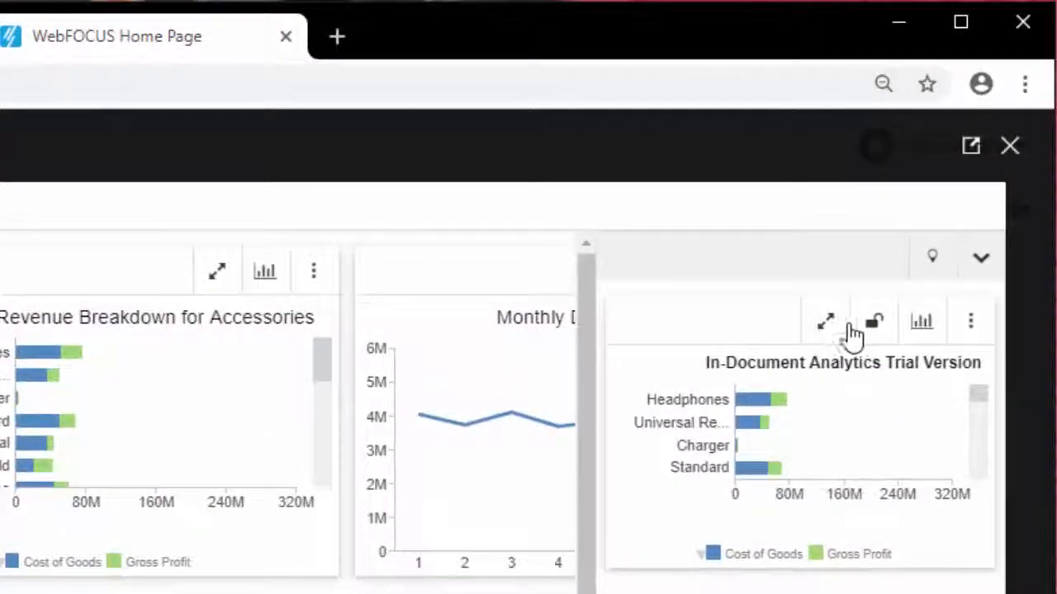
Lock the Cost of Goods and Gross Profit bar chart using its padlock icon.
click(875, 319)
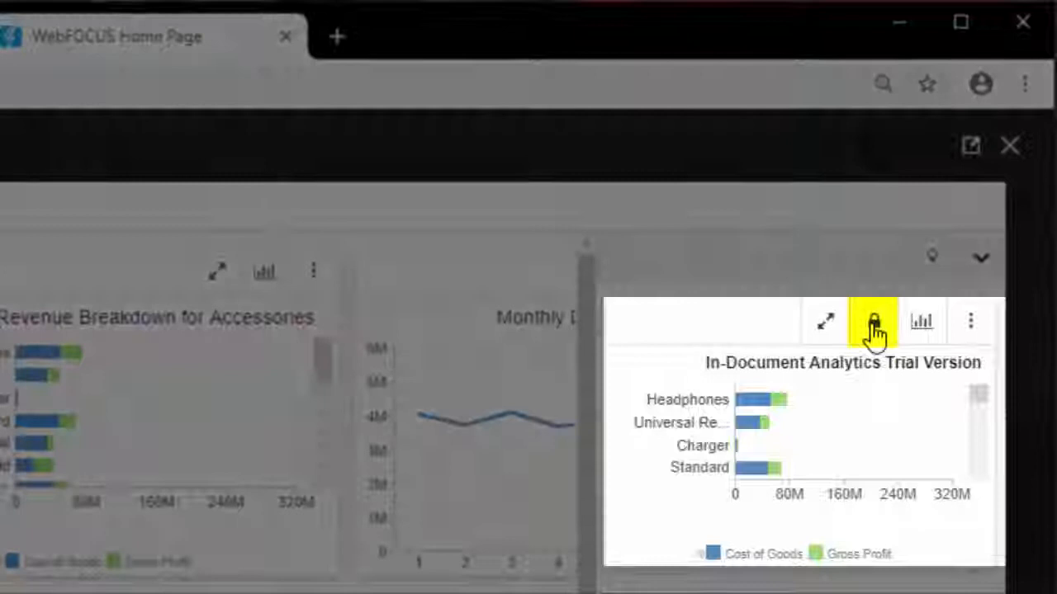